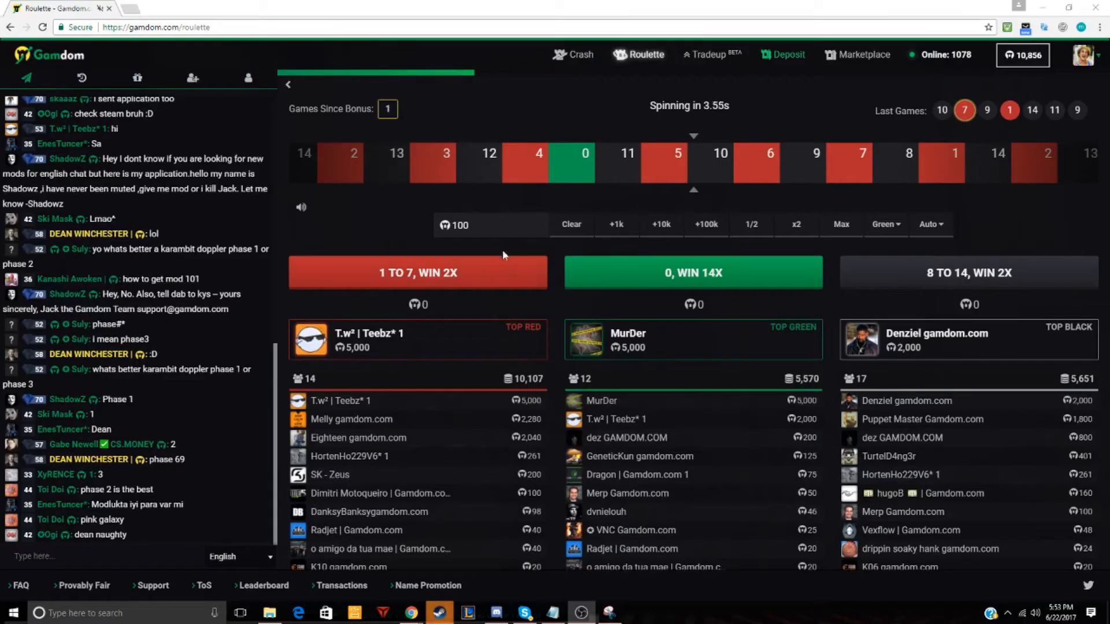
# Stake 563 coins in trade-up against the StatTrak Desert Eagle | Bronze Deco worth 1,126
pyautogui.click(490, 225)
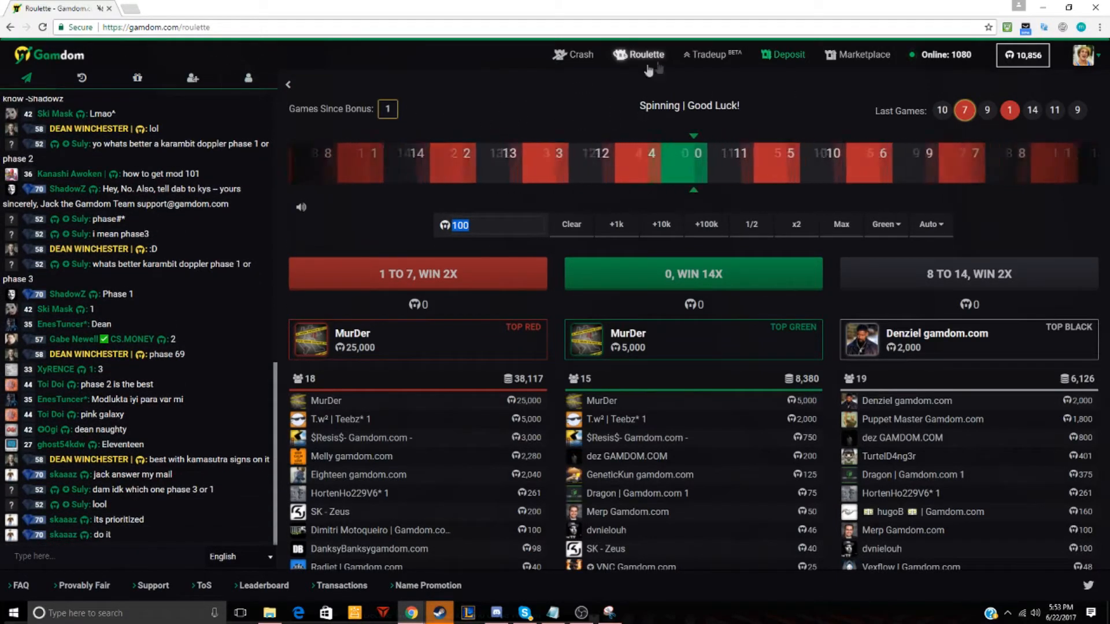
pyautogui.click(191, 78)
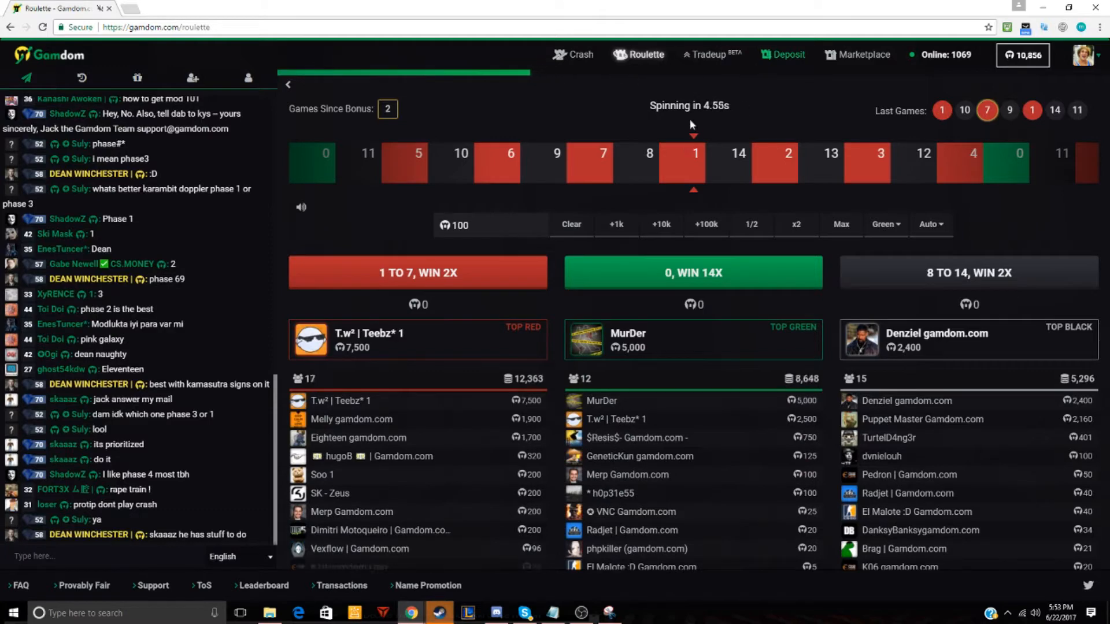
pyautogui.moveTo(594, 134)
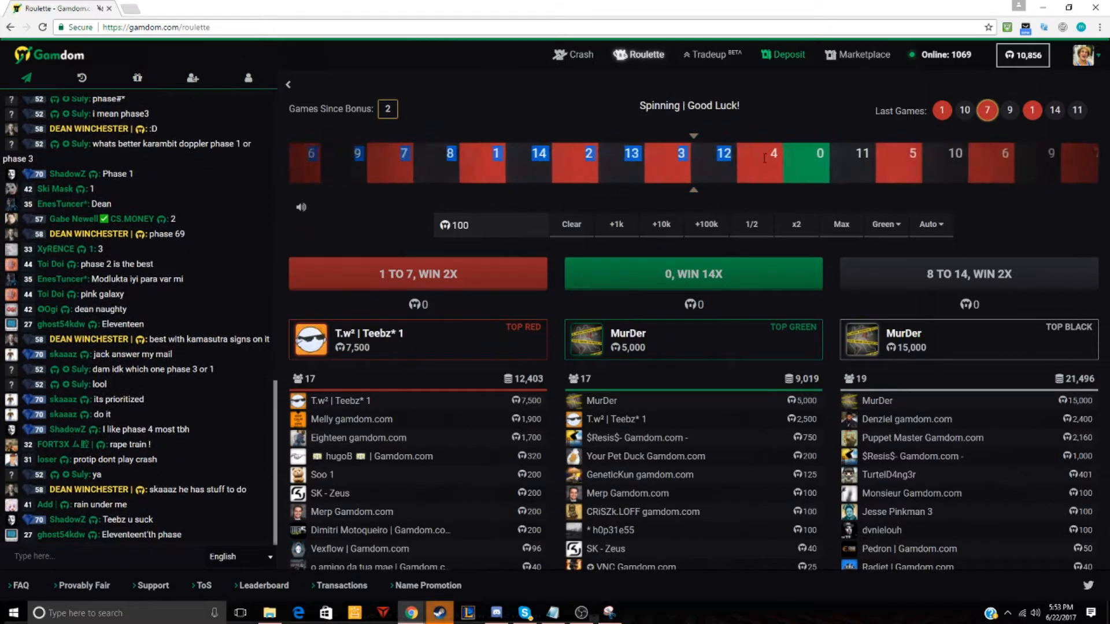
pyautogui.click(705, 54)
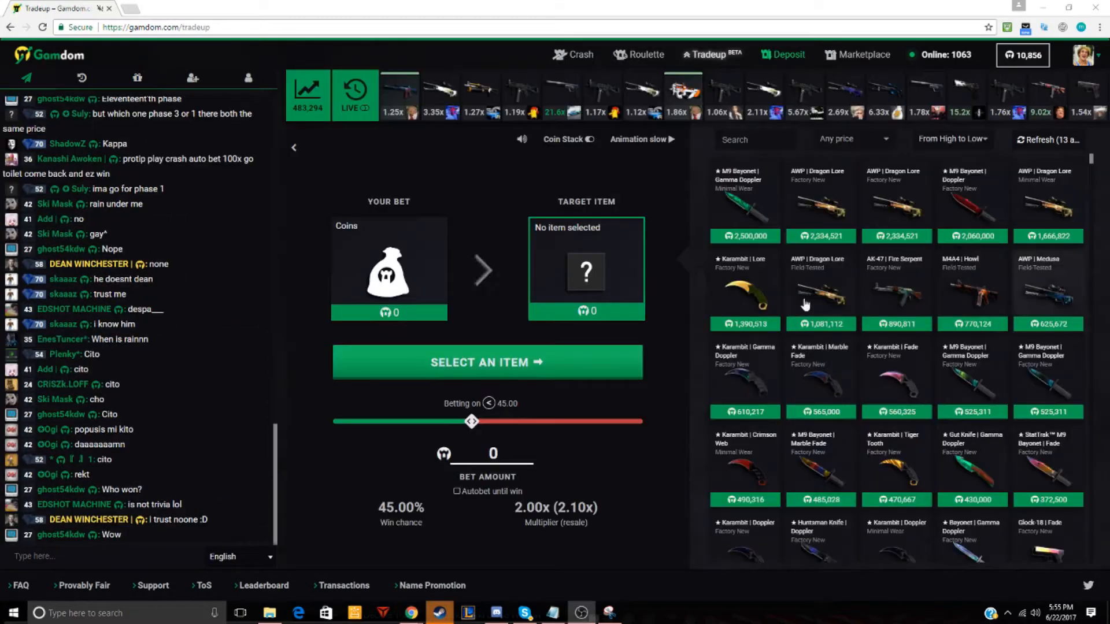
pyautogui.click(494, 454)
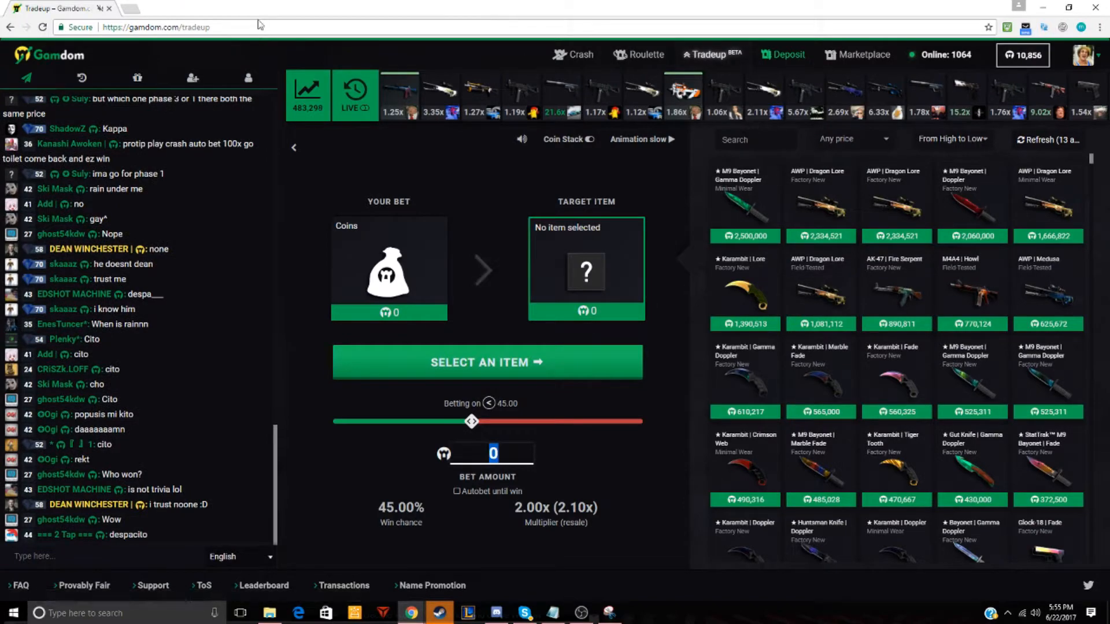
pyautogui.click(156, 26)
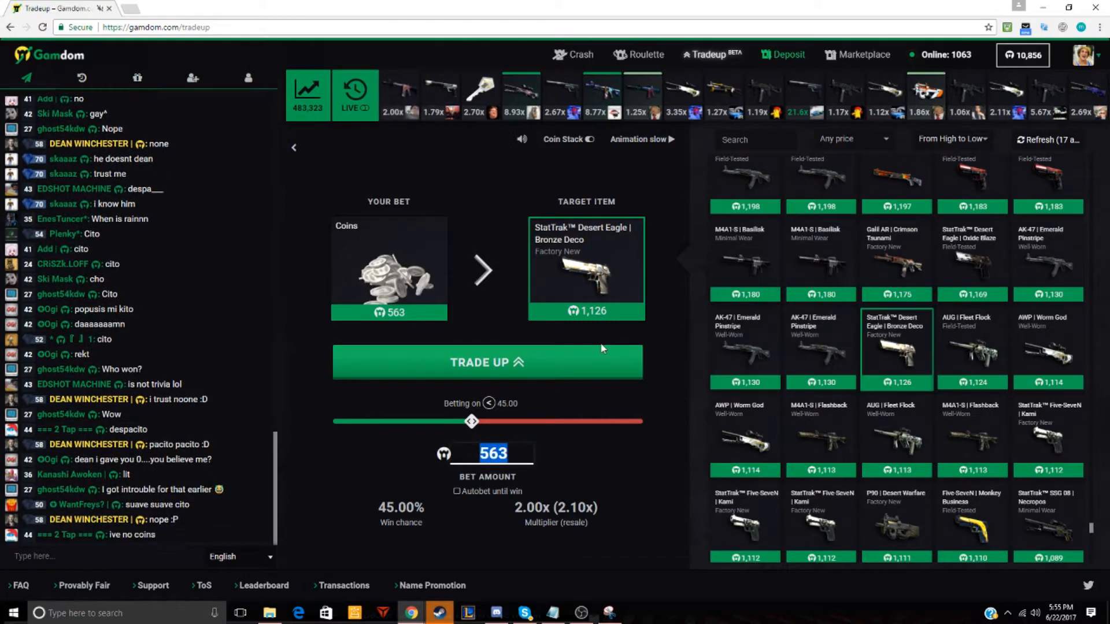
# Win the Desert Eagle trade-up at 68.41% chance, resell it for 1,182 coins, and return to roulette
pyautogui.moveTo(472, 421); pyautogui.dragTo(544, 421)
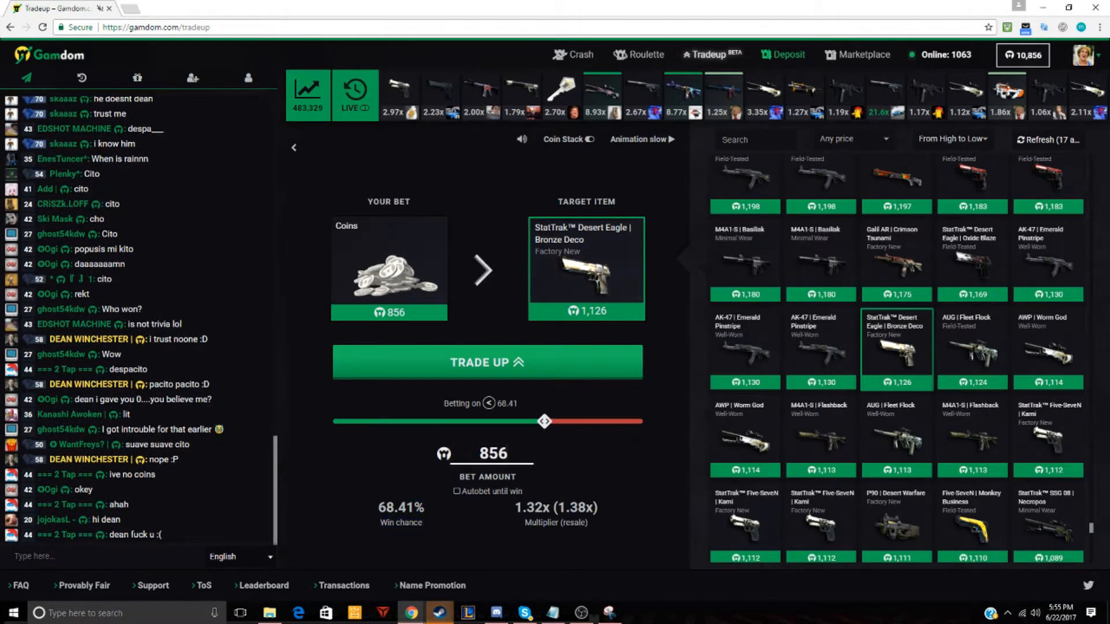
pyautogui.click(486, 362)
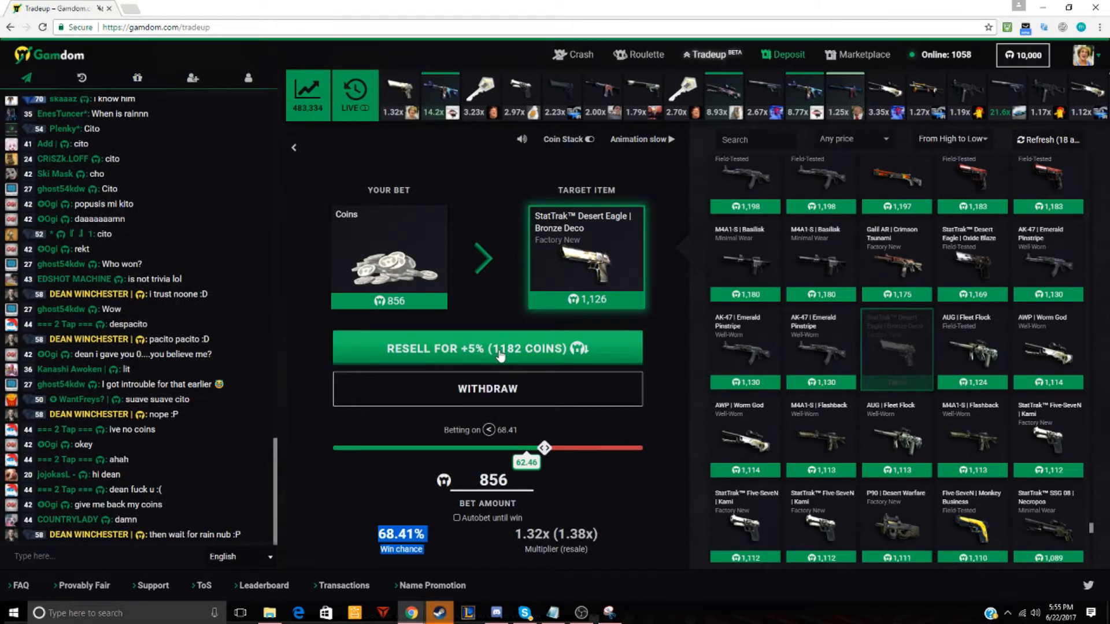
pyautogui.click(487, 349)
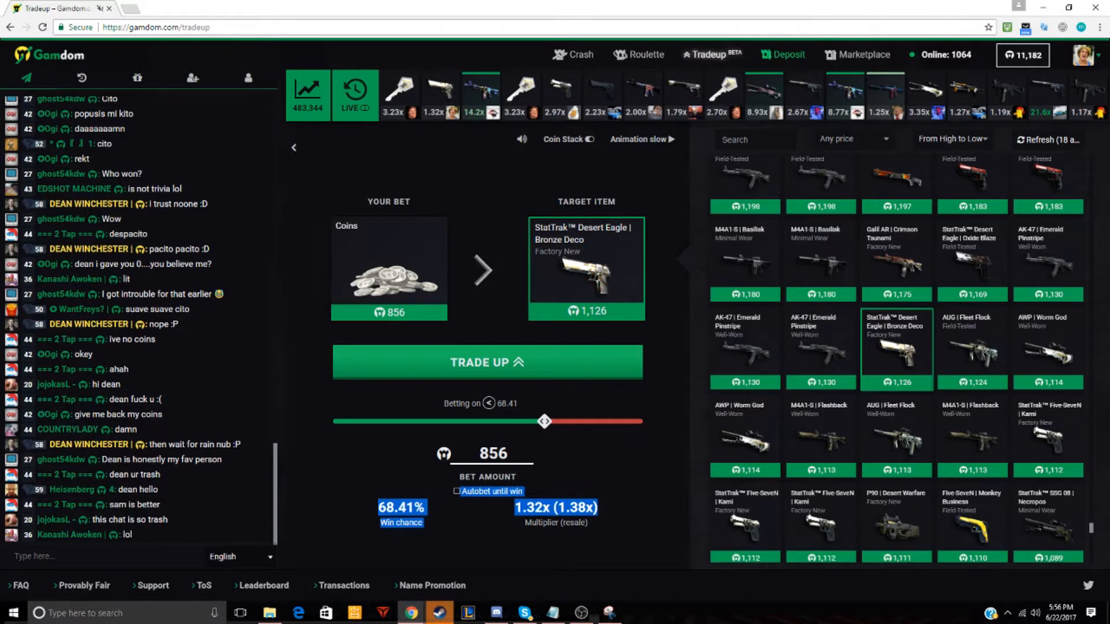
pyautogui.click(644, 54)
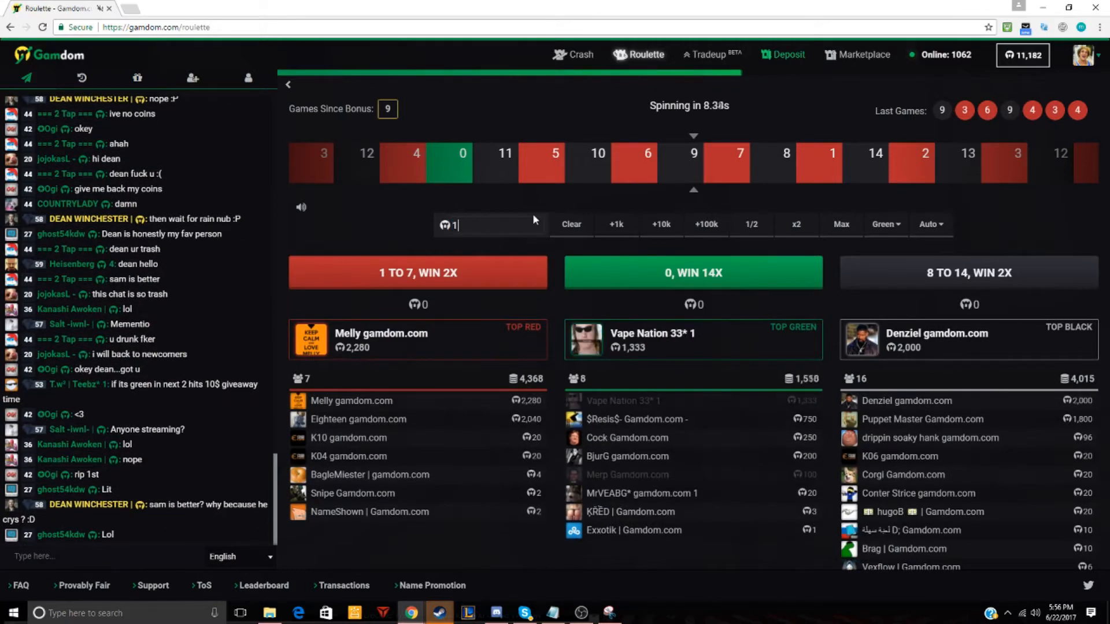
# Bet 1,182 coins on red (1 to 7, win 2x) and double it to 2,364 after the win
pyautogui.write('18')
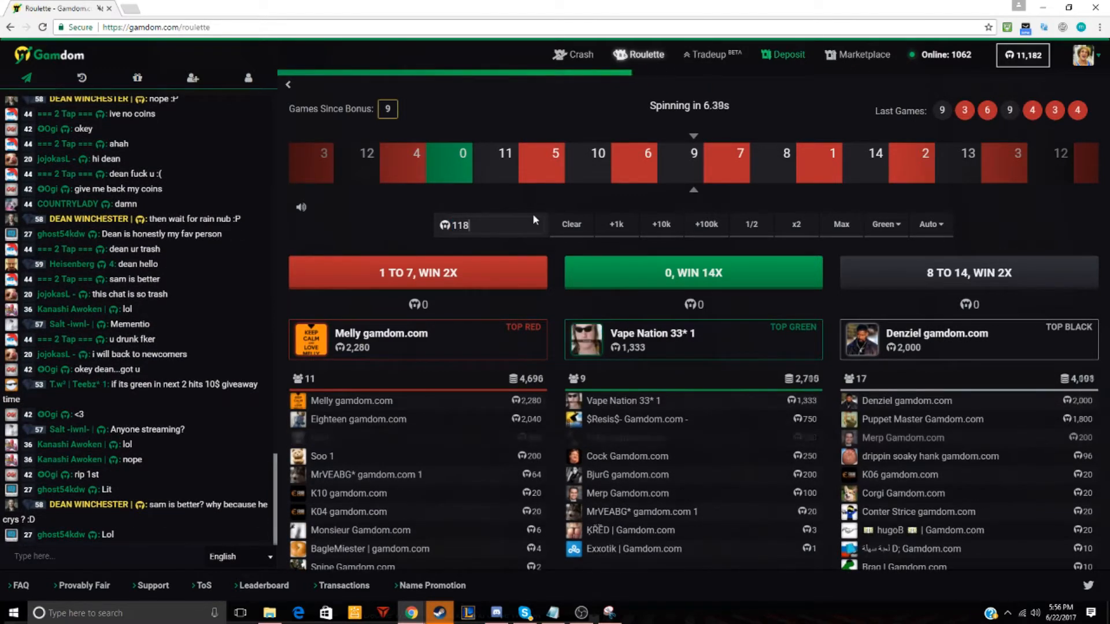
pyautogui.click(417, 273)
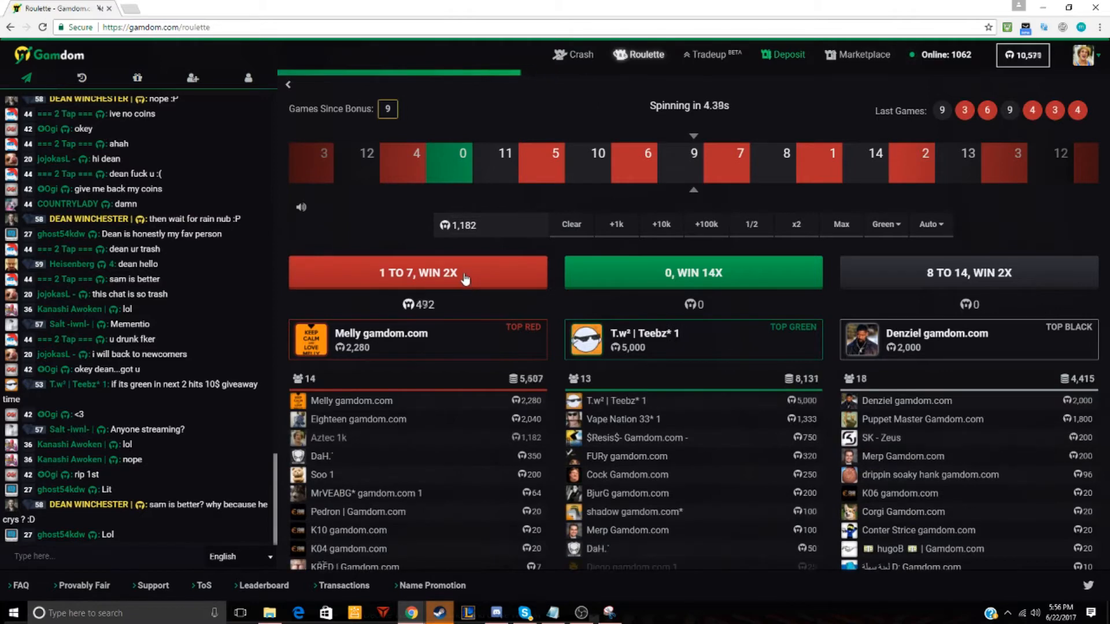
pyautogui.click(417, 273)
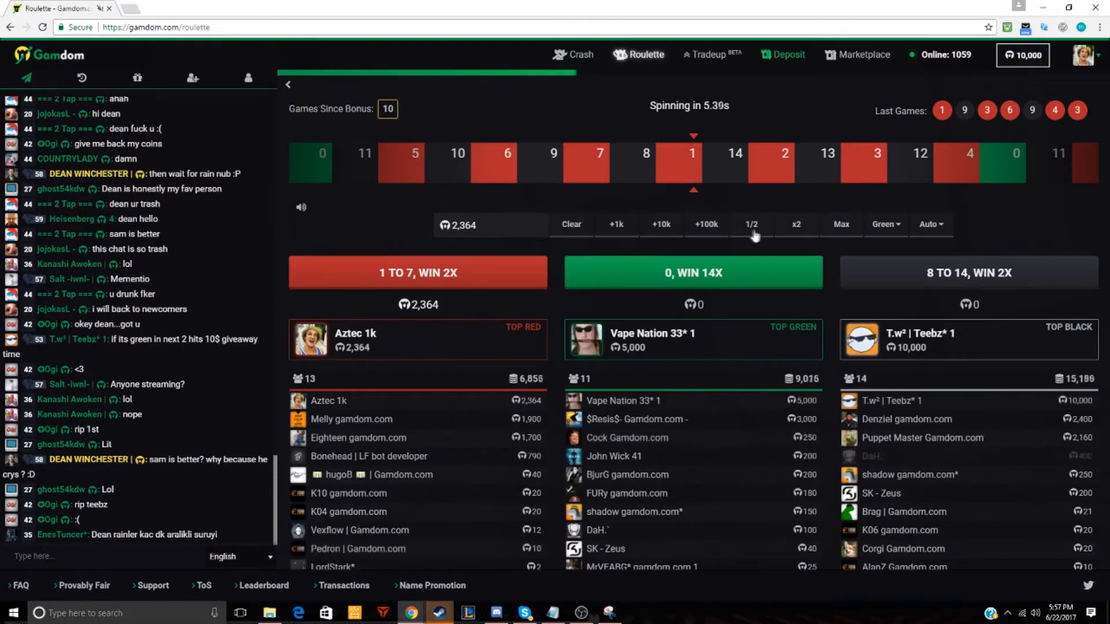
# Bet 4,147 coins on red, lose to black leaving 9,990, and switch to trade-up
pyautogui.click(752, 224)
pyautogui.write('4')
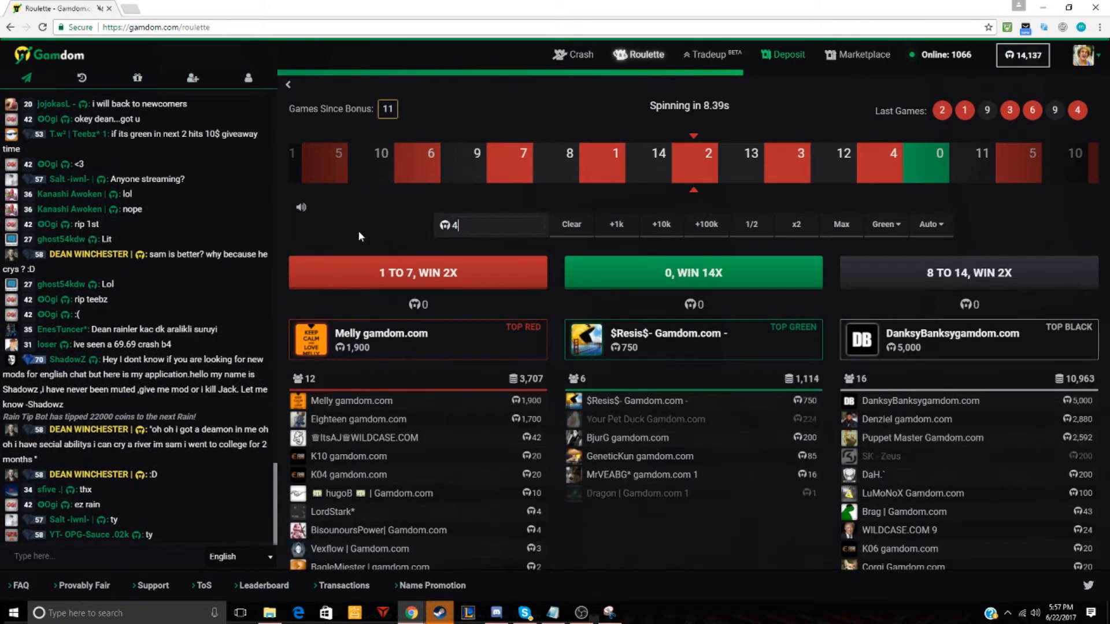
pyautogui.write('147')
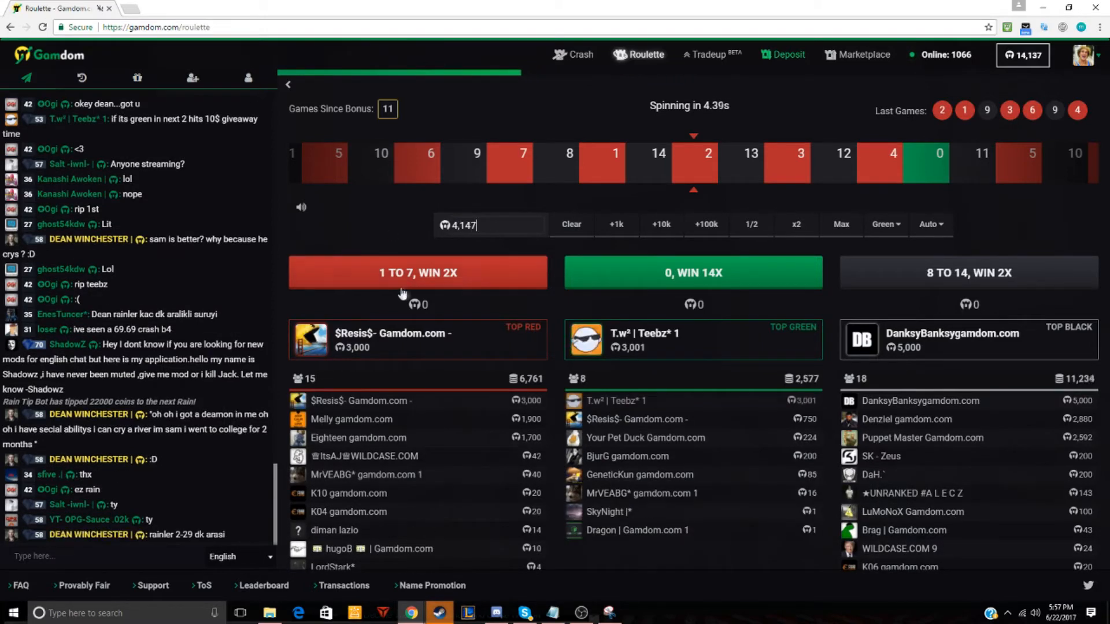
pyautogui.click(417, 273)
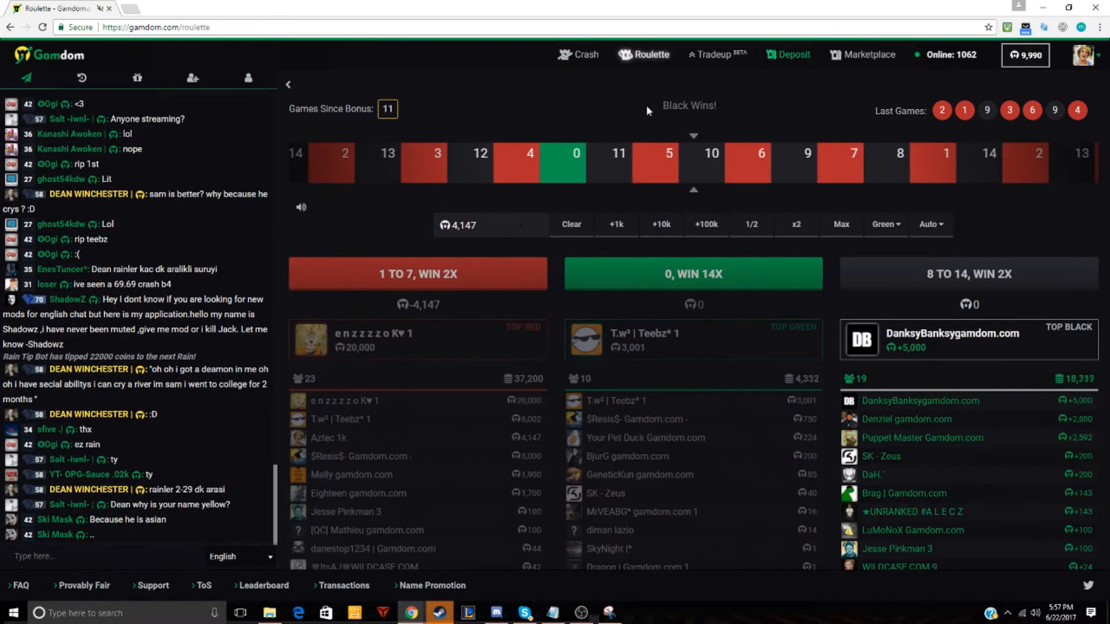
pyautogui.click(717, 55)
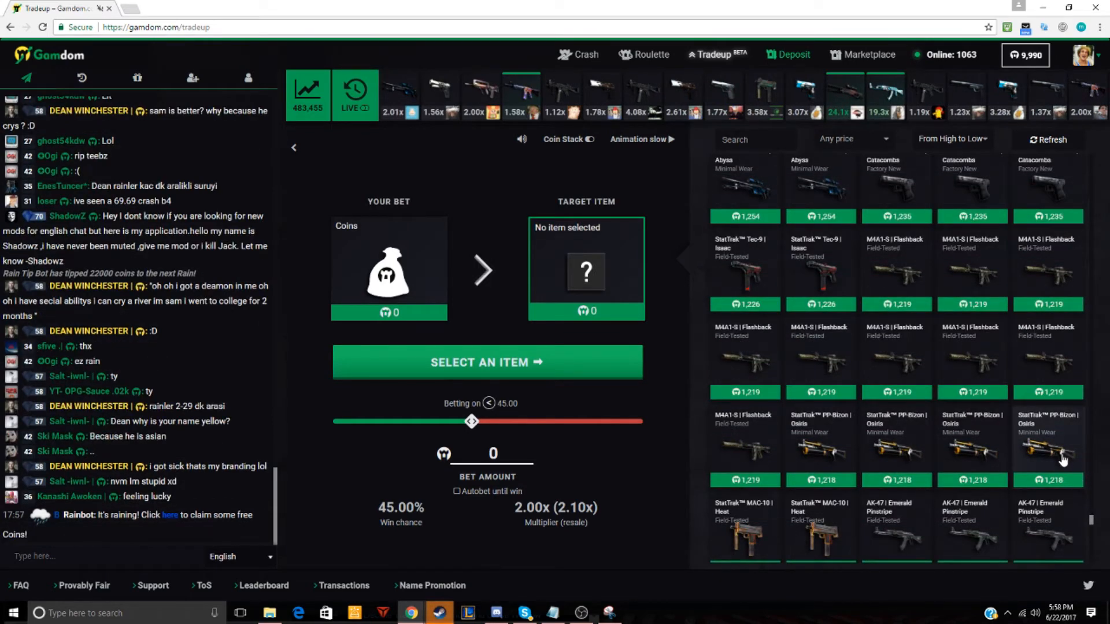
# Run the 609-coin PP-Bizon Osiris trade-up, then target the StatTrak USP-S Torque
pyautogui.click(1048, 443)
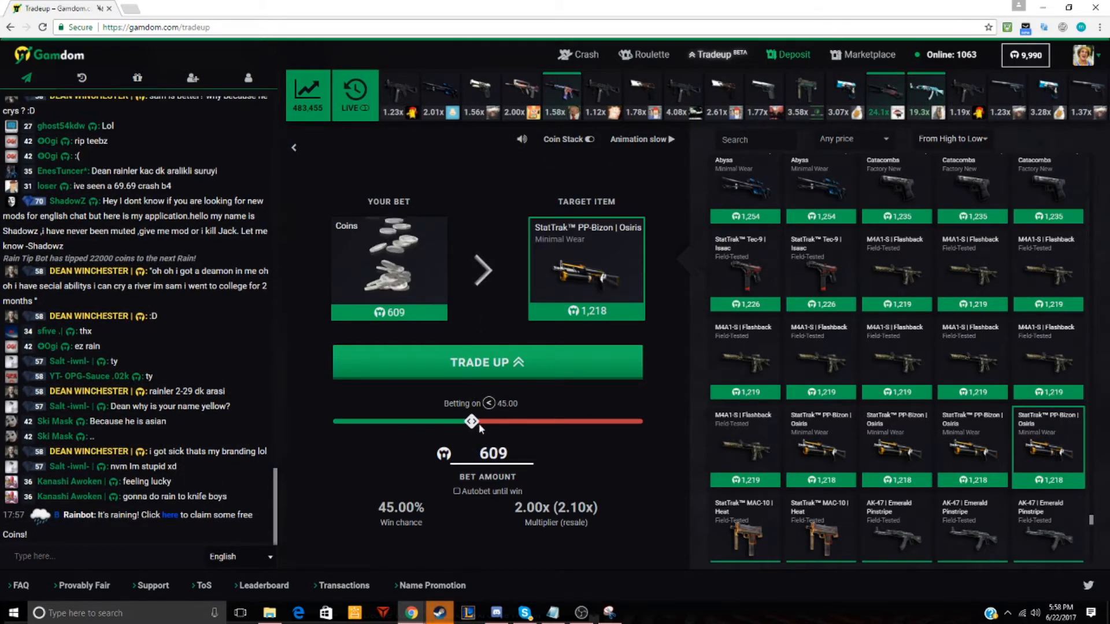
pyautogui.click(487, 362)
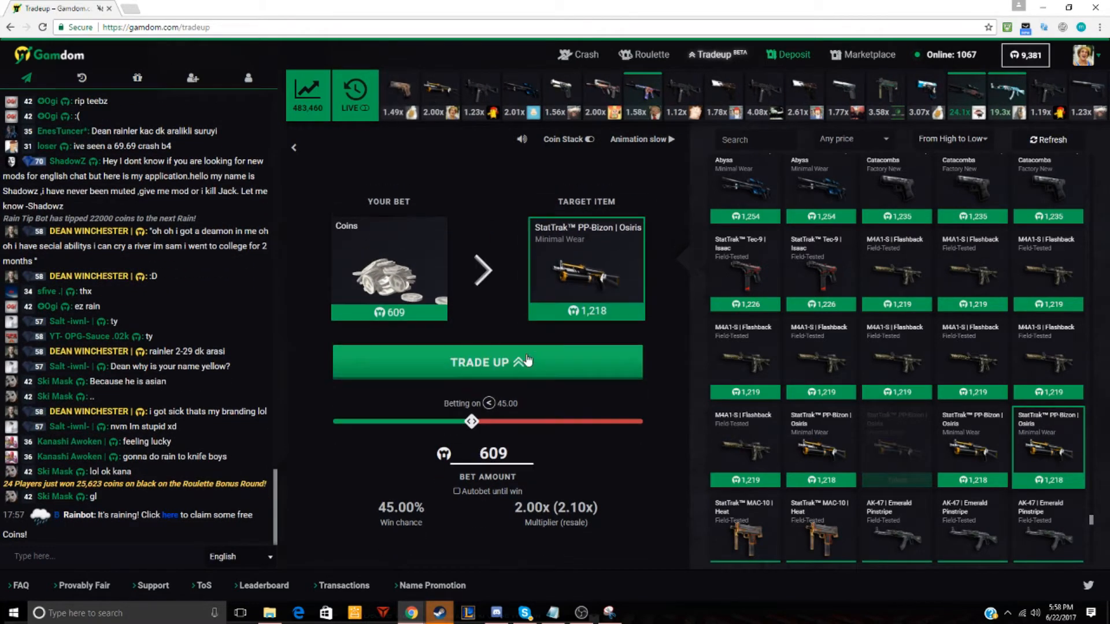
pyautogui.click(487, 362)
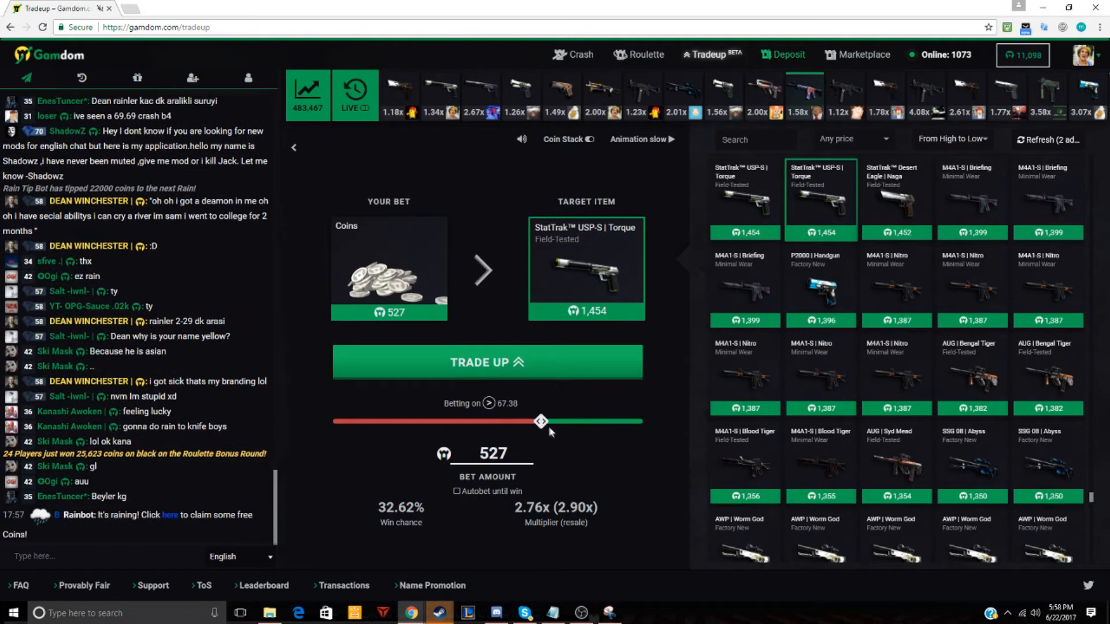
# Raise the USP-S Torque stake to 1,104 coins, win the trade-up, and resell the USP-S
pyautogui.moveTo(541, 420); pyautogui.dragTo(545, 420)
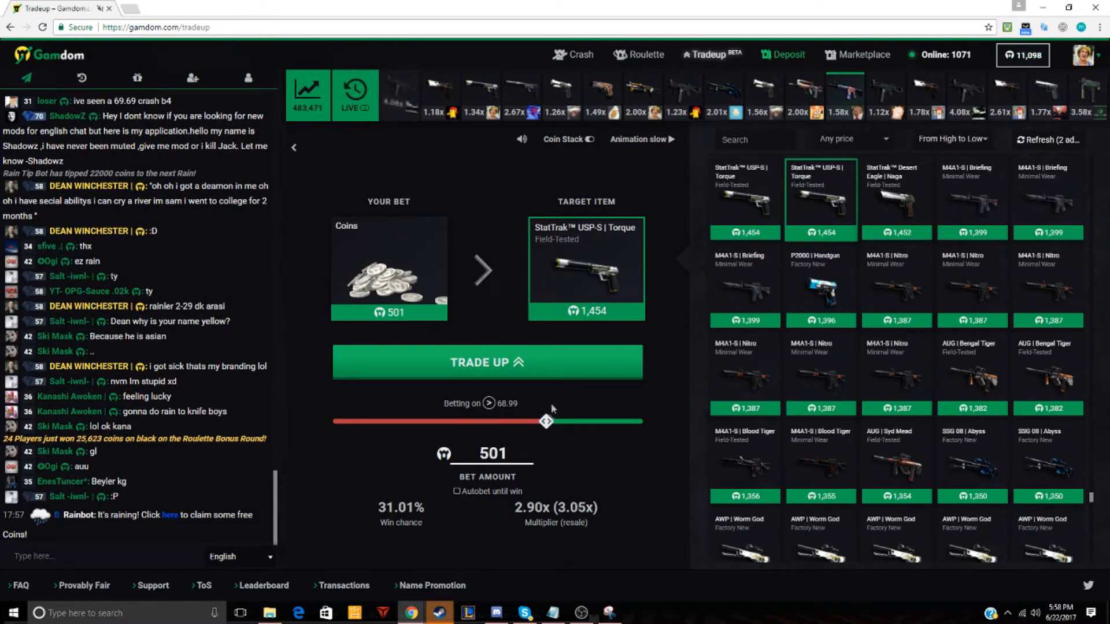
pyautogui.moveTo(546, 420); pyautogui.dragTo(421, 421)
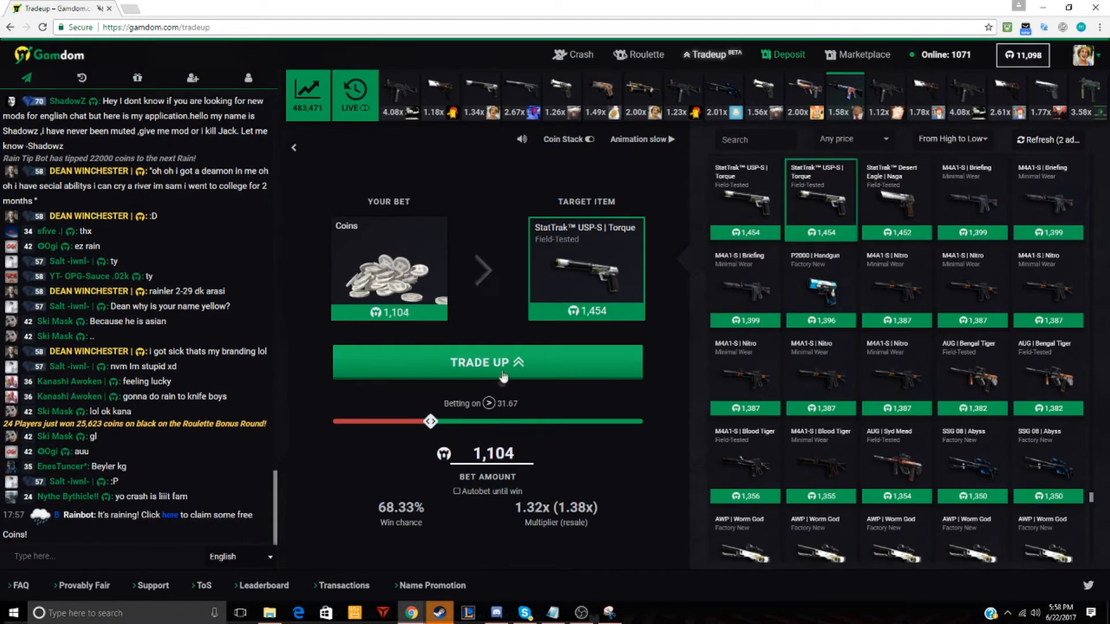
pyautogui.click(487, 362)
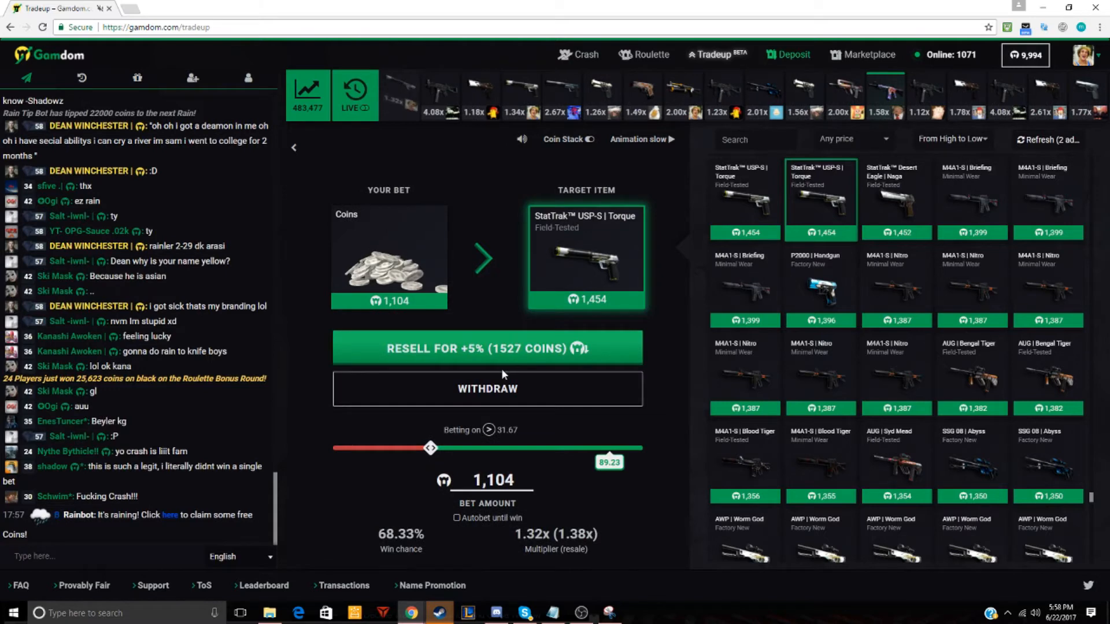
pyautogui.click(486, 348)
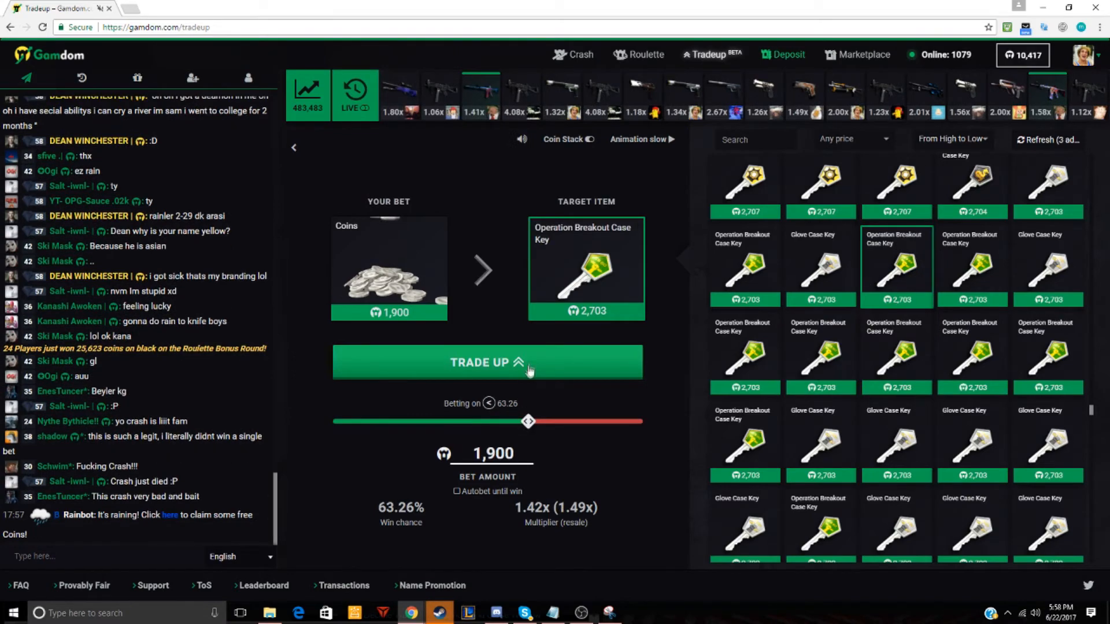
# Lose the 1,900-coin Breakout Case Key trade-up, play a roulette round, and reopen trade-up at 4,000 coins
pyautogui.click(487, 362)
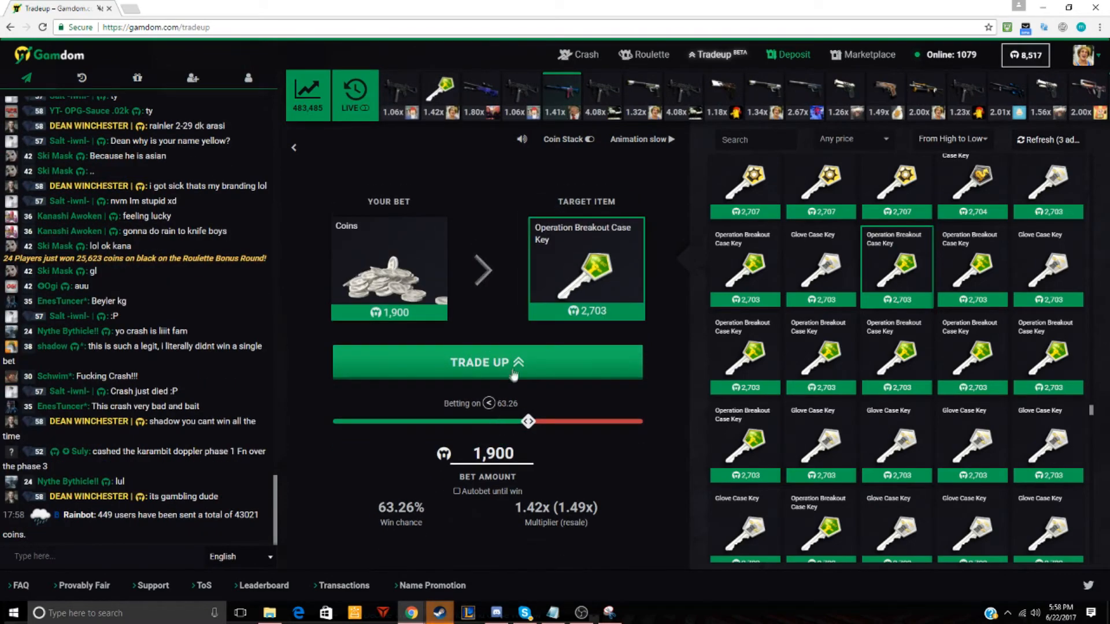
pyautogui.click(487, 362)
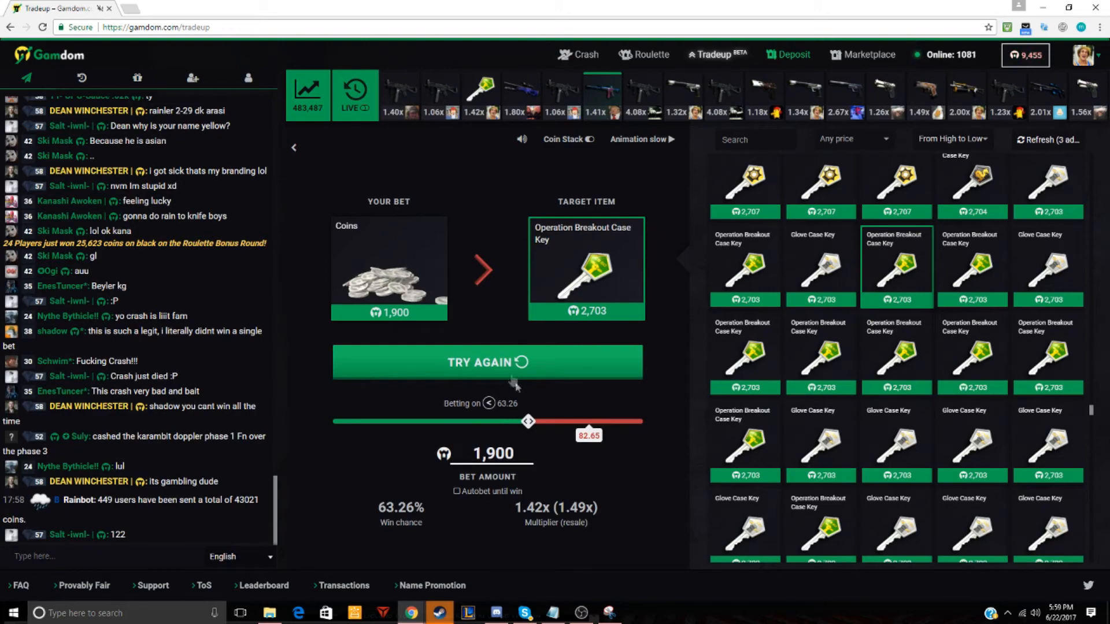
pyautogui.click(651, 55)
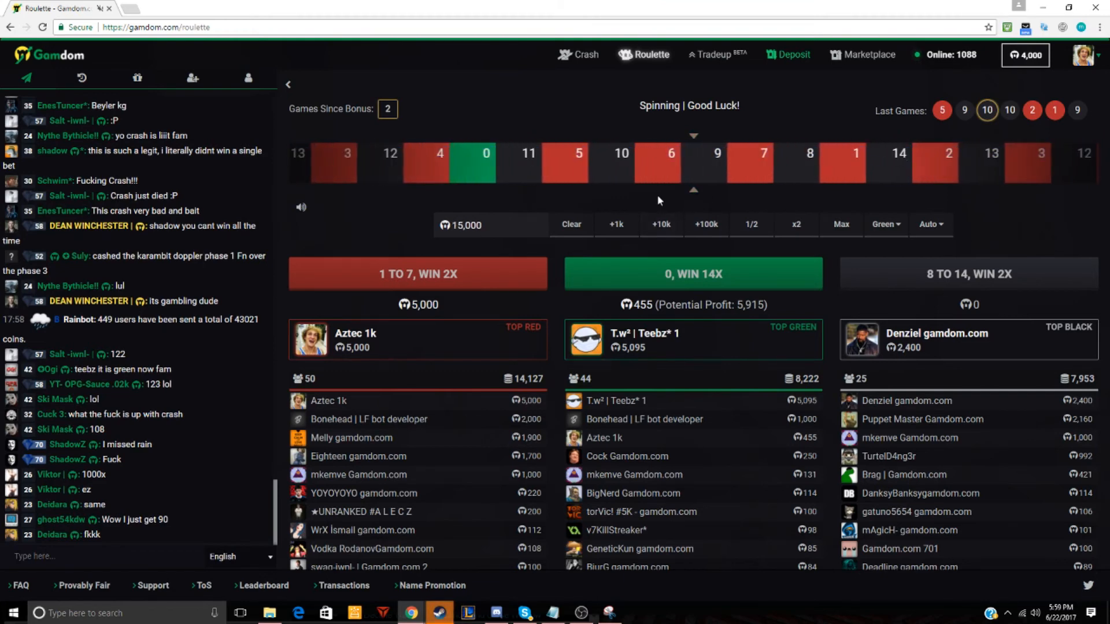
pyautogui.click(715, 55)
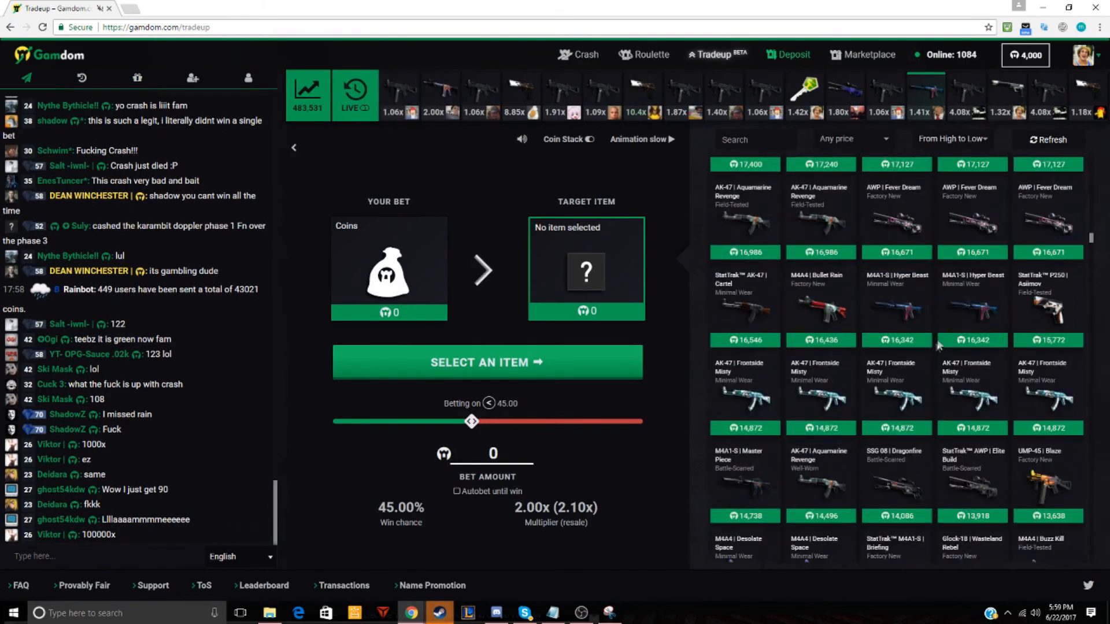
# Target the M4A1-S Hyper Beast and go all-in with the full 4,000 coins
pyautogui.scroll(-3)
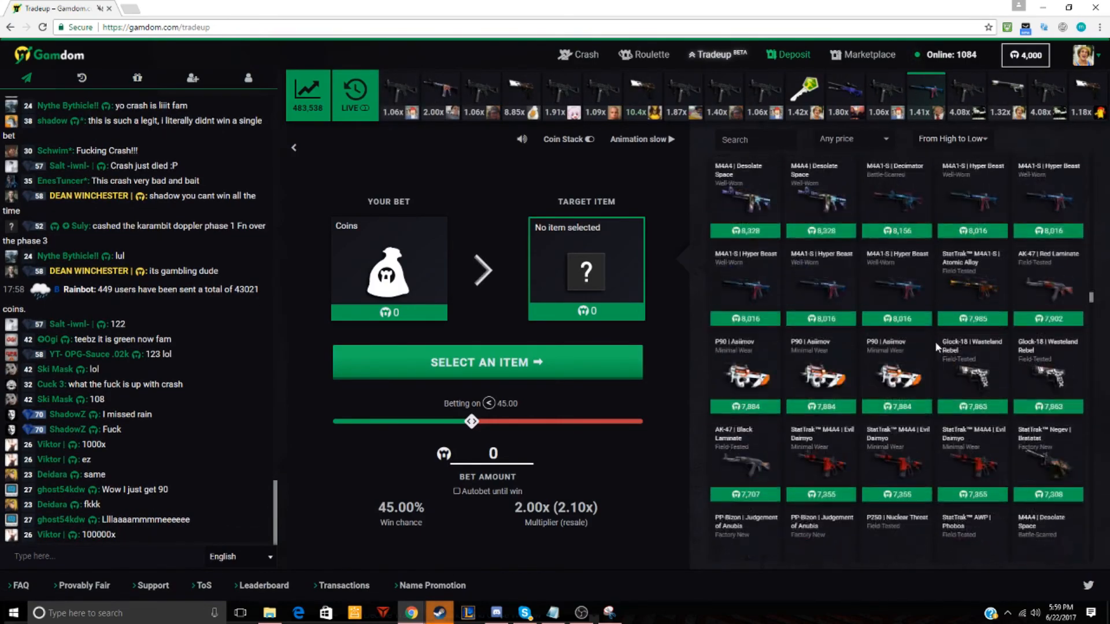
pyautogui.scroll(-3)
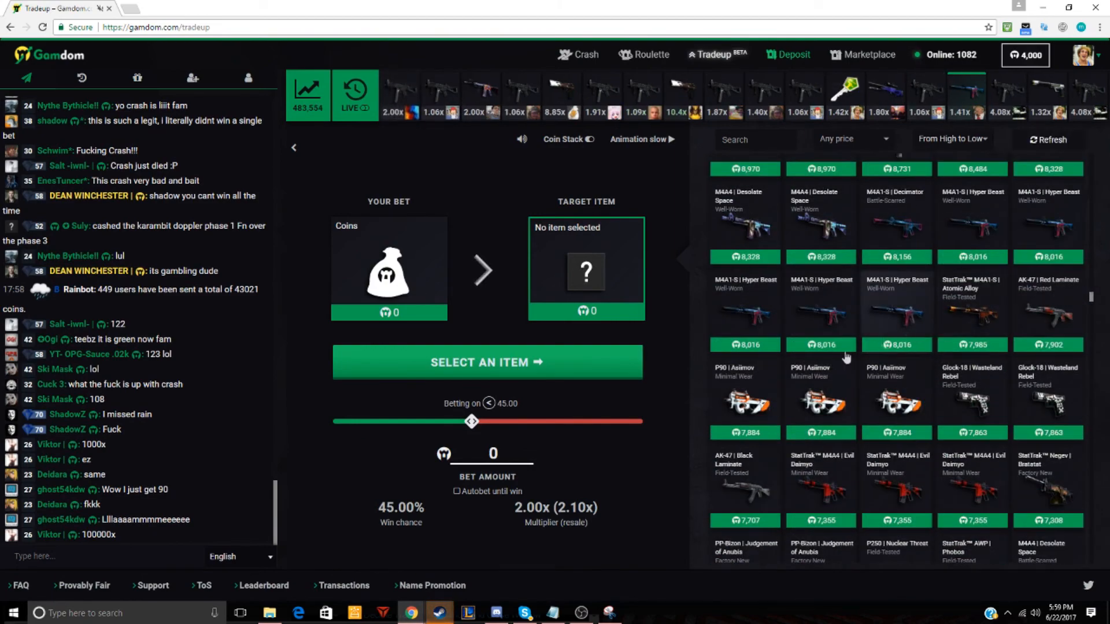
pyautogui.click(896, 308)
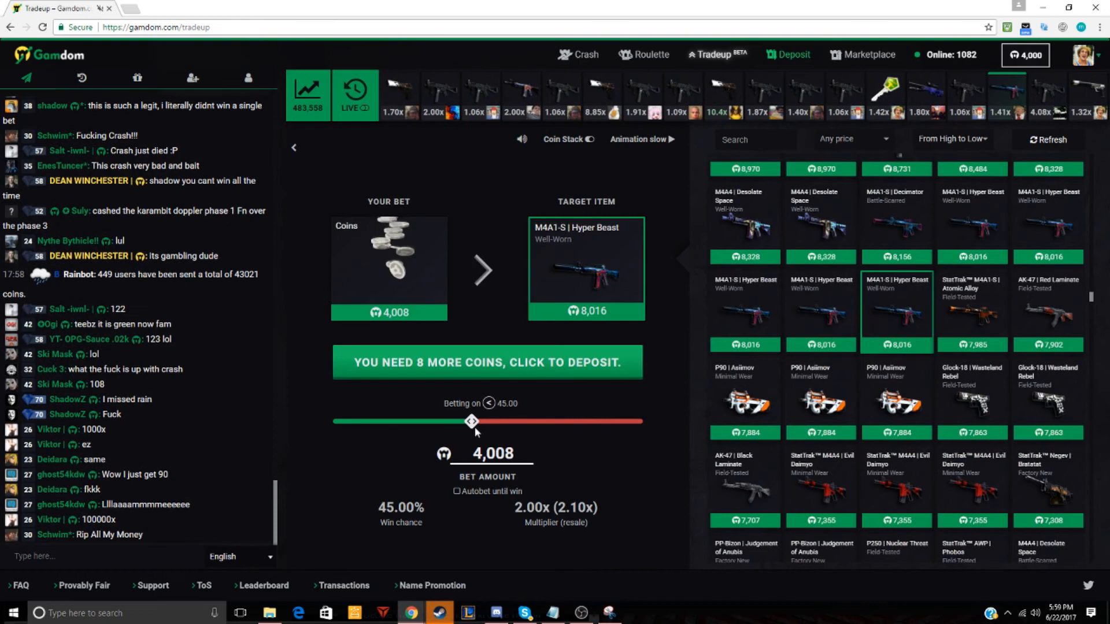
pyautogui.moveTo(471, 421); pyautogui.dragTo(471, 421)
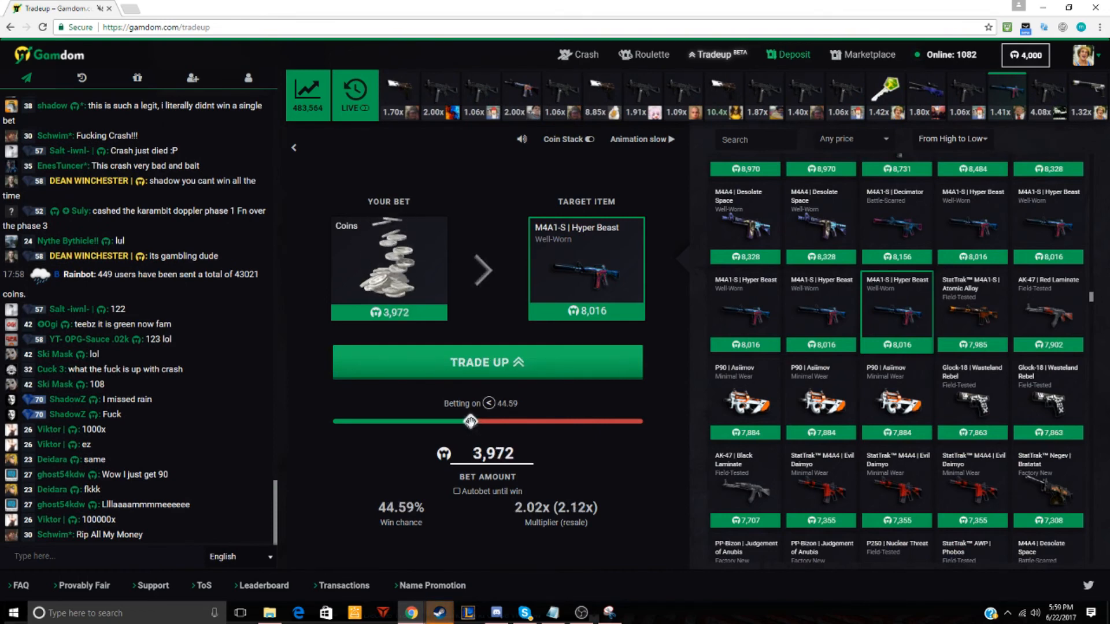
pyautogui.moveTo(470, 421); pyautogui.dragTo(347, 421)
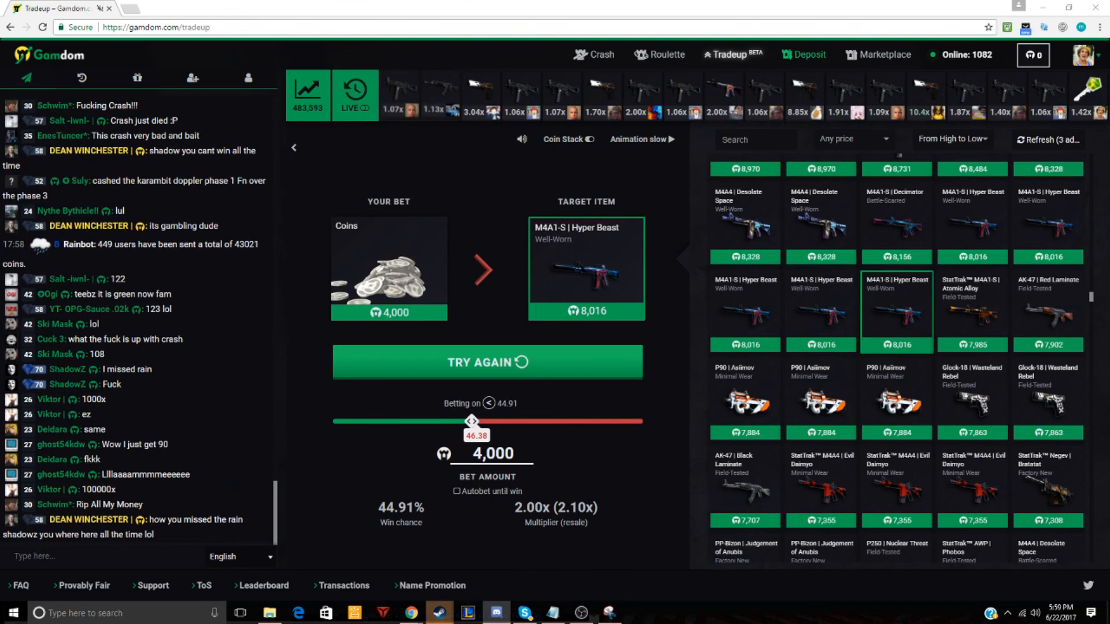
pyautogui.moveTo(482, 206)
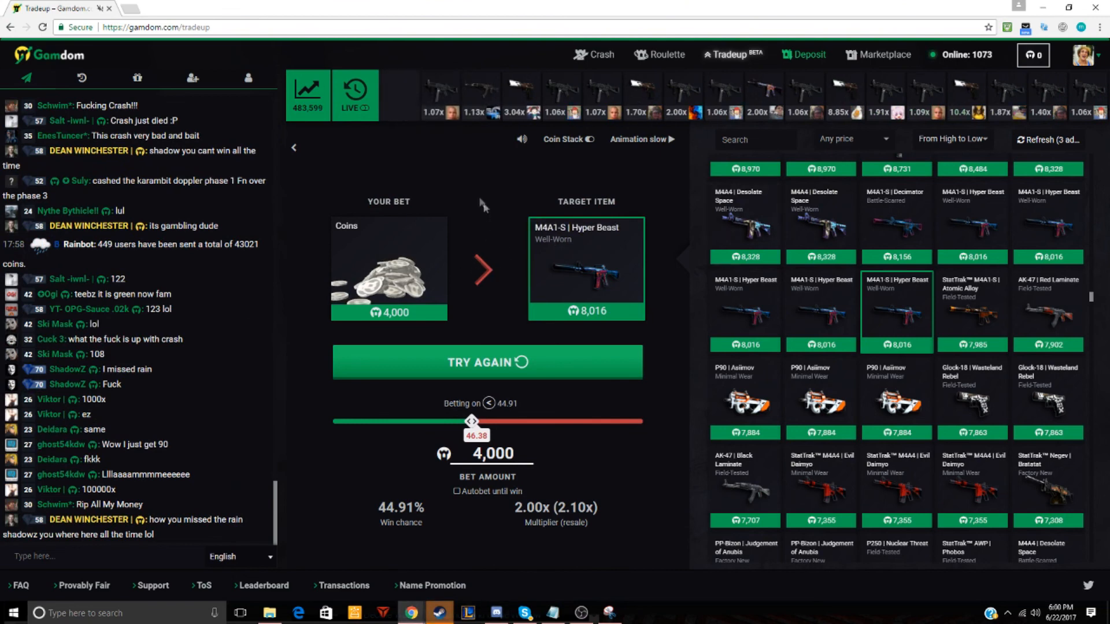